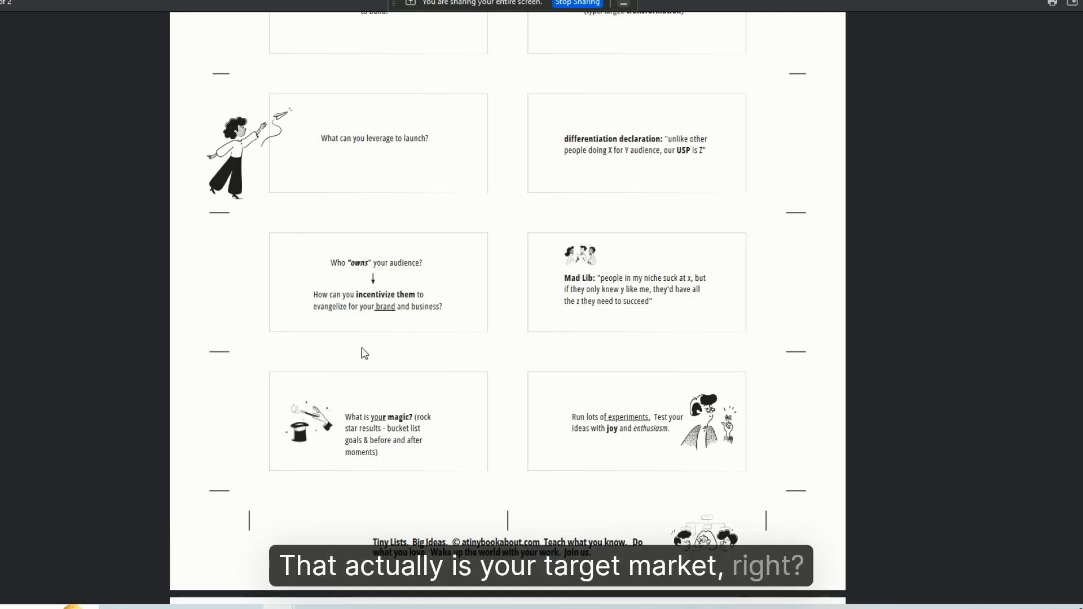
pyautogui.moveTo(389, 284)
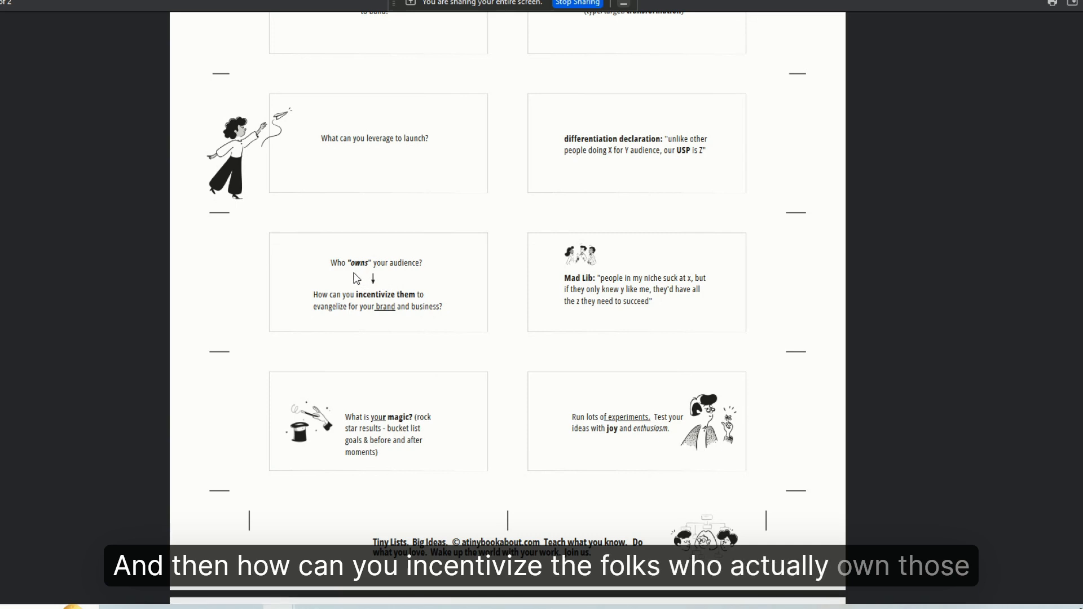
pyautogui.moveTo(439, 261)
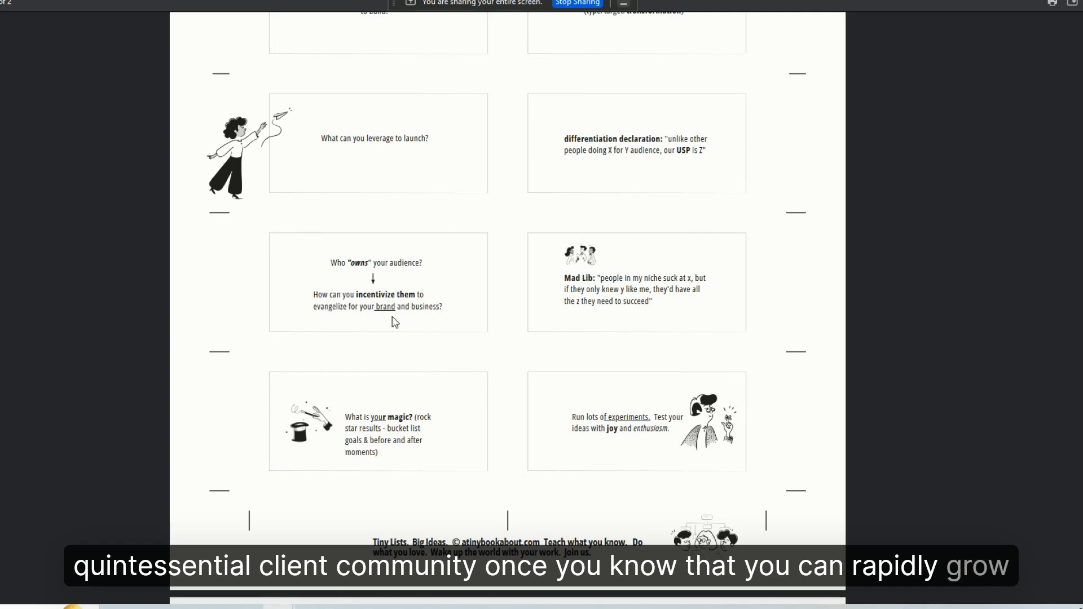
pyautogui.moveTo(339, 322)
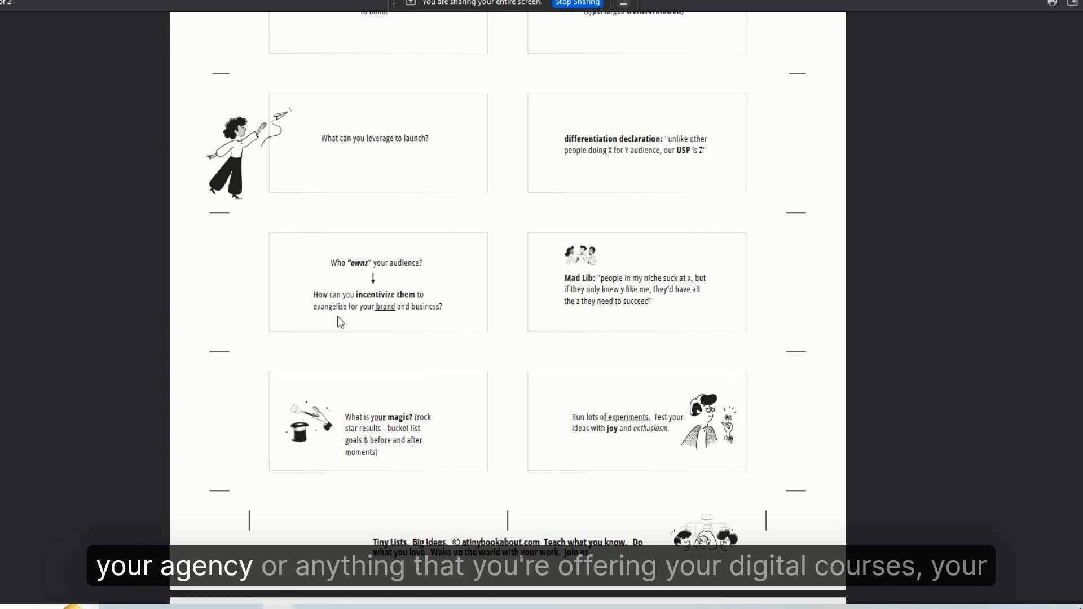
pyautogui.moveTo(266, 295)
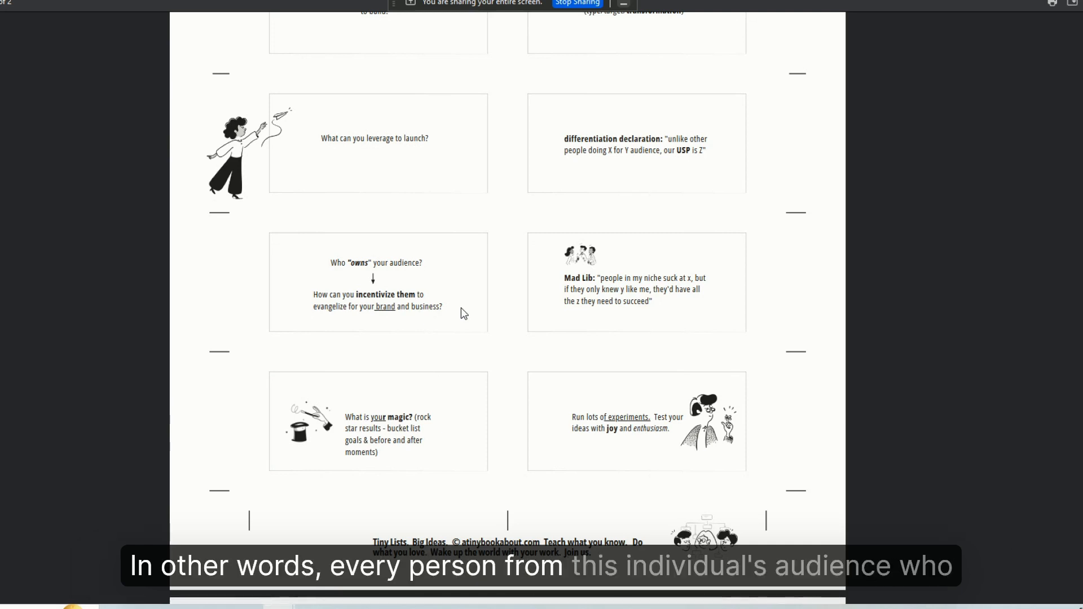
pyautogui.moveTo(349, 308)
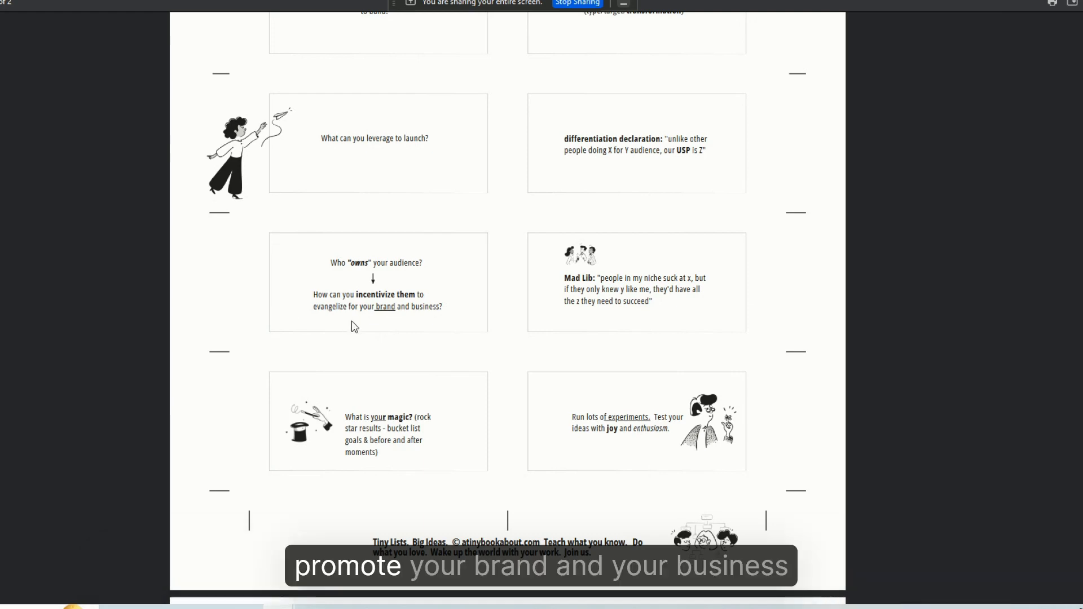
pyautogui.scroll(-3)
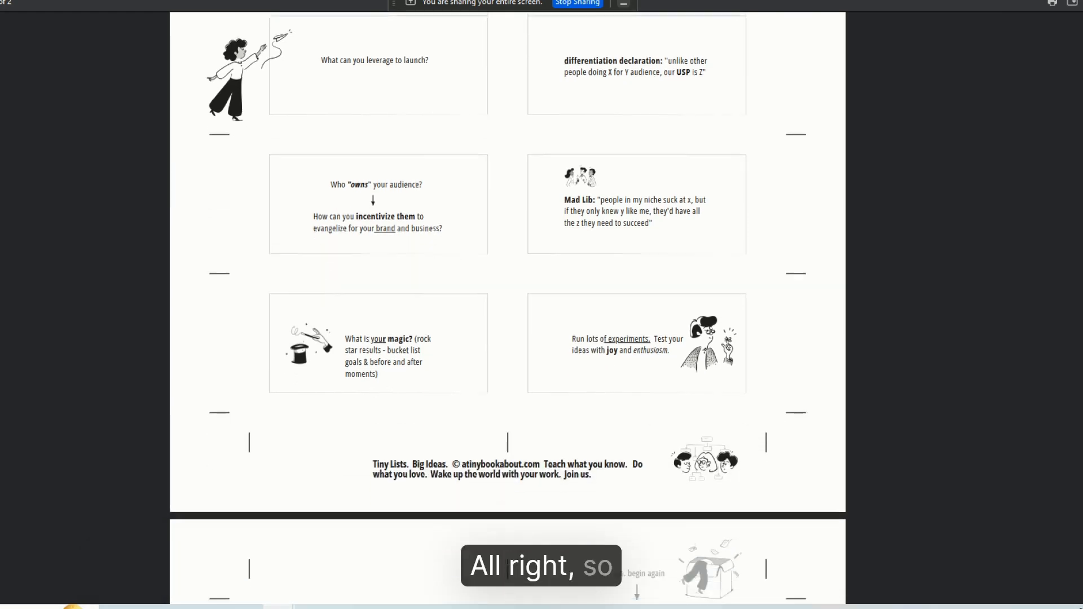